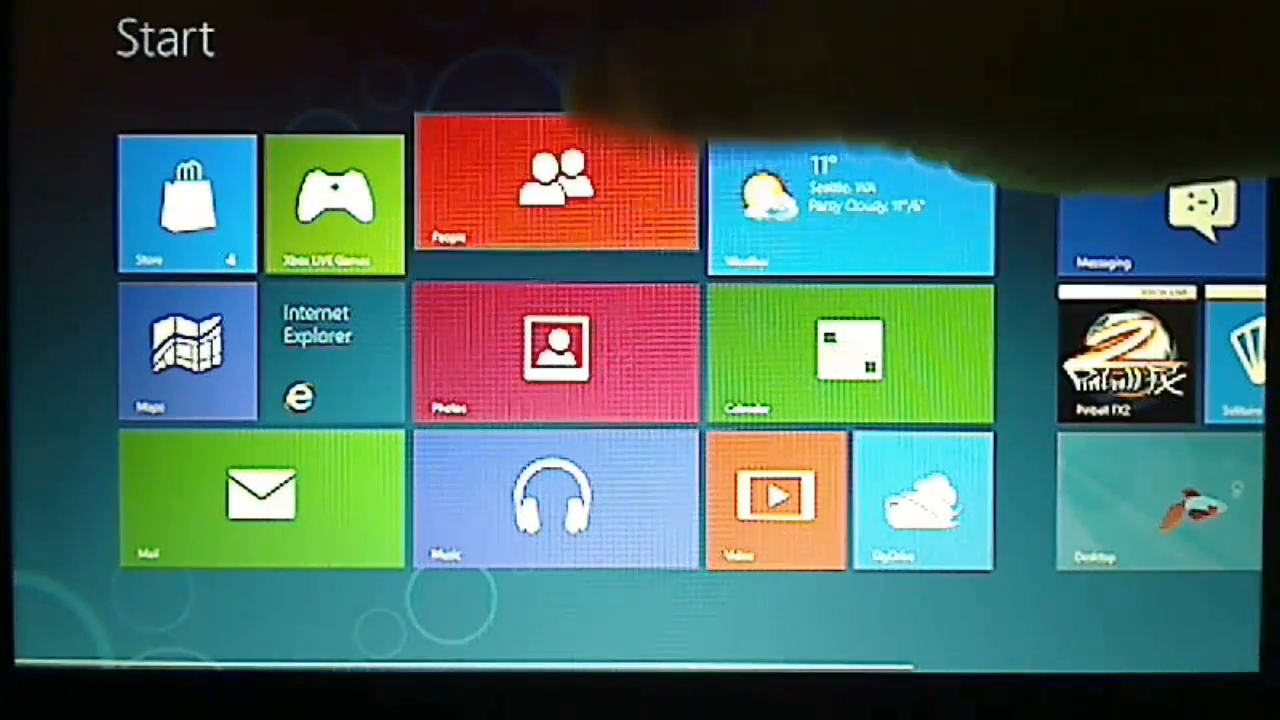
# Right-click a wide tile such as People to bring up its size options.
pyautogui.rightClick(555, 205)
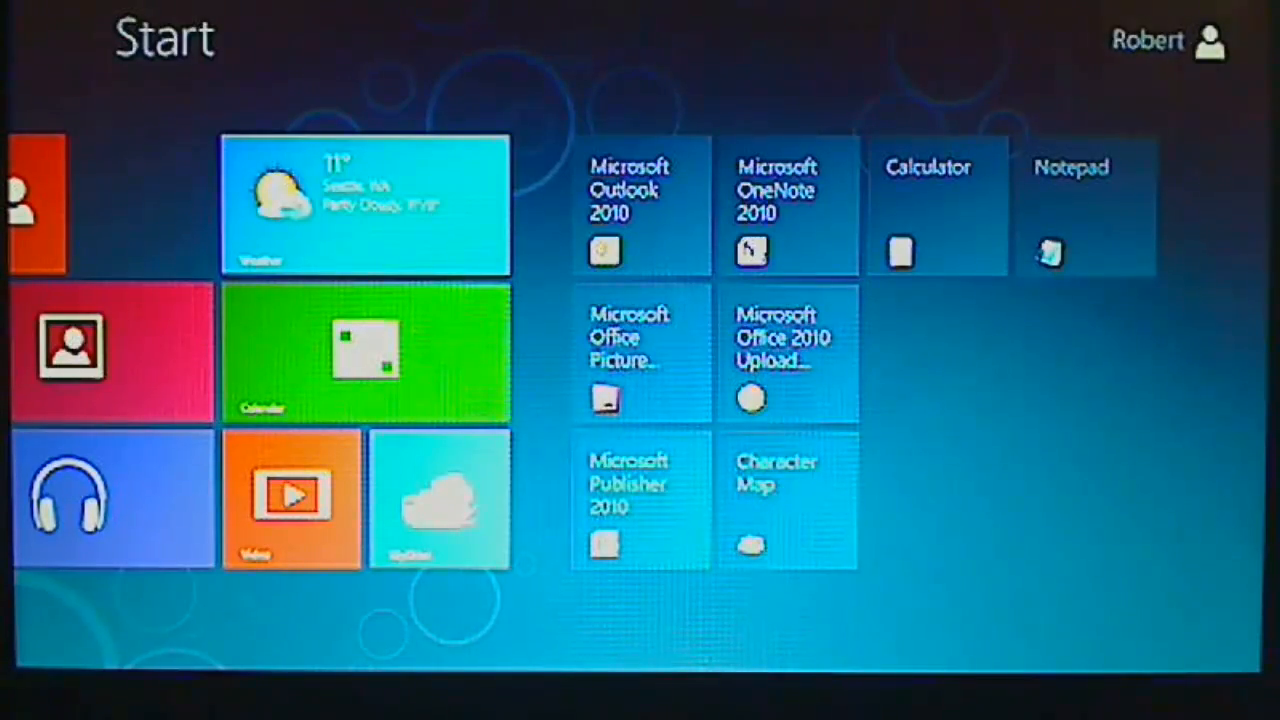
# Scroll back across the Start screen and show the full All apps list.
pyautogui.hscroll(-3)
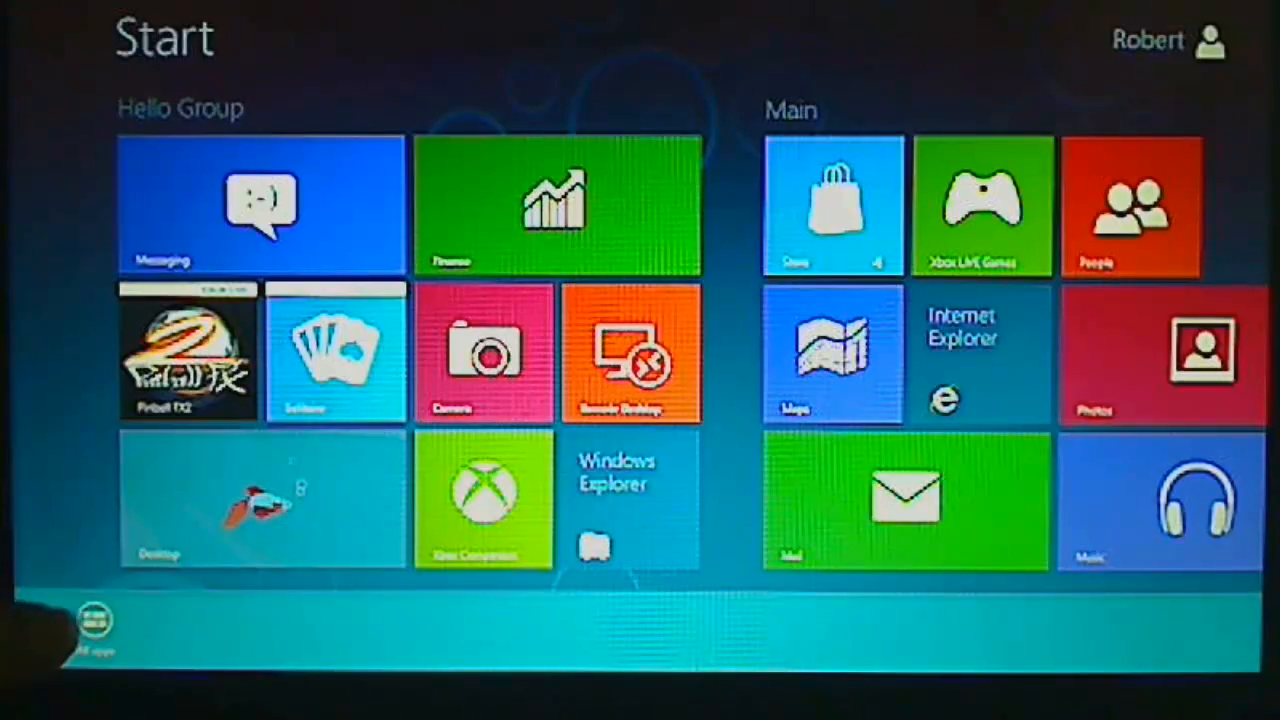
pyautogui.click(93, 620)
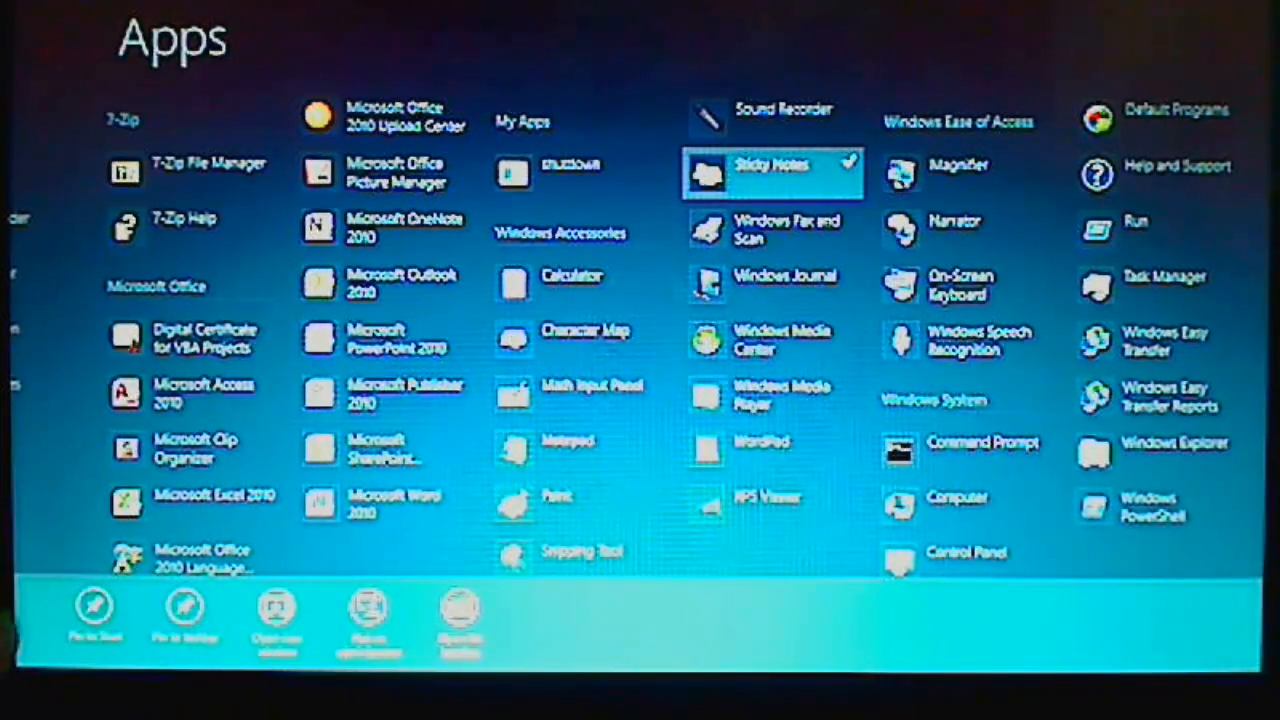
# Pin Sticky Notes from the All apps screen to Start.
pyautogui.click(770, 172)
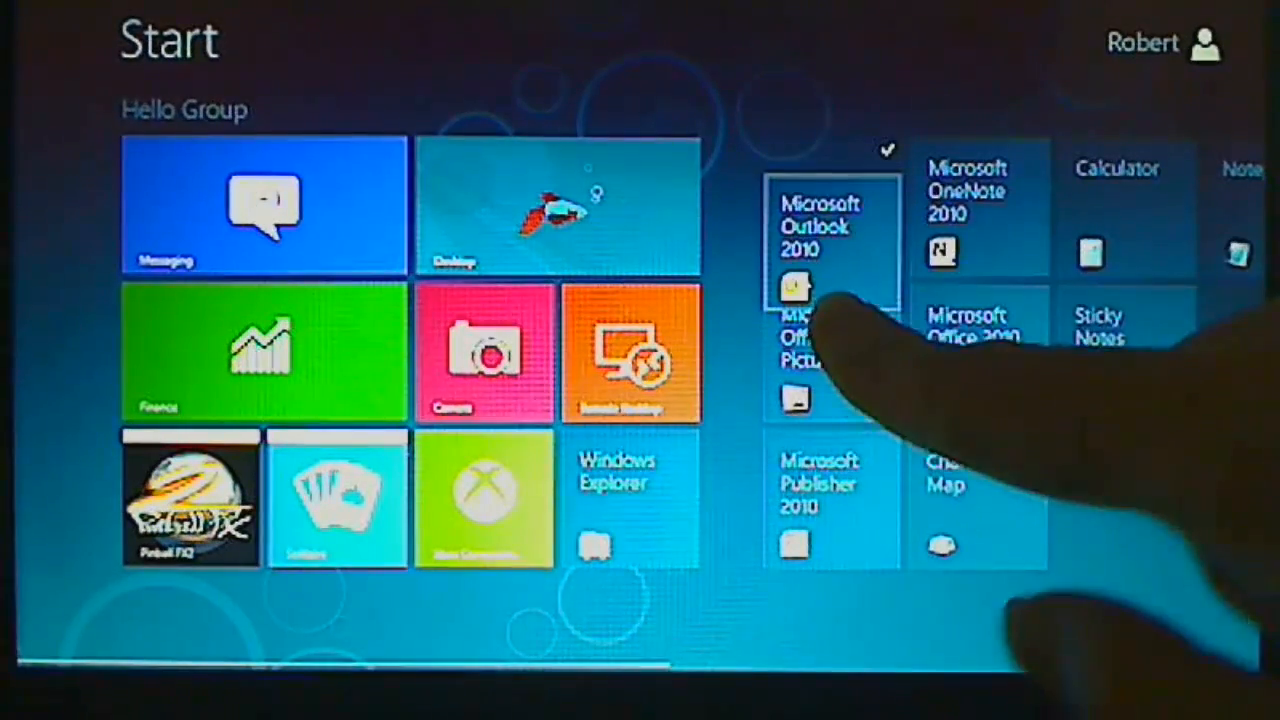
# Select the Microsoft Outlook 2010 tile on the Start screen.
pyautogui.rightClick(833, 250)
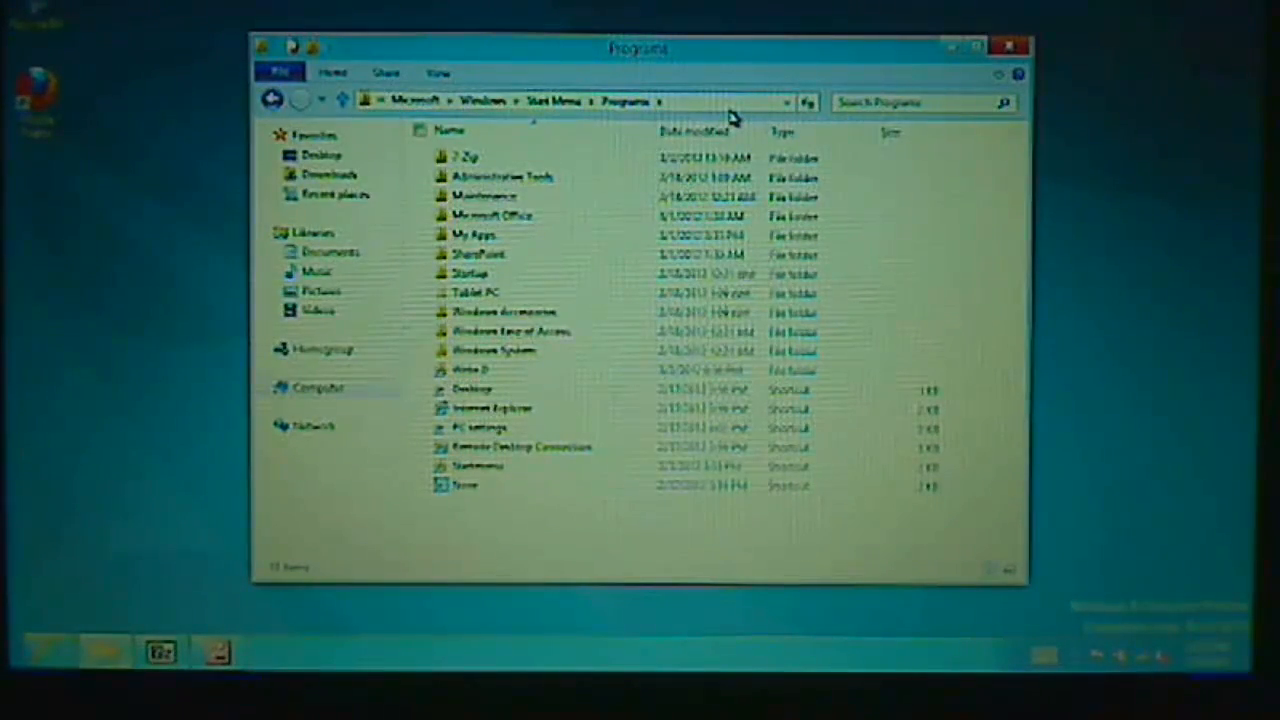
# Put the Mozilla Firefox shortcut in Start Menu\Programs and bring up its actions.
pyautogui.click(520, 102)
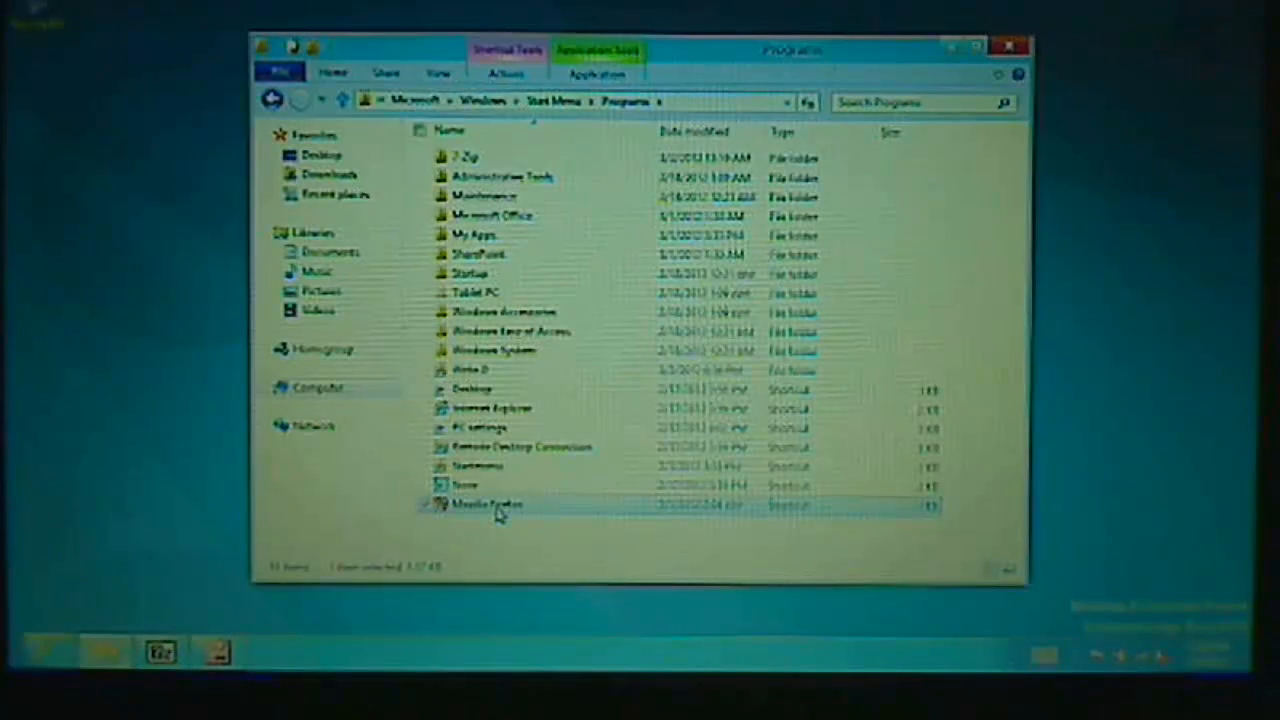
pyautogui.rightClick(490, 504)
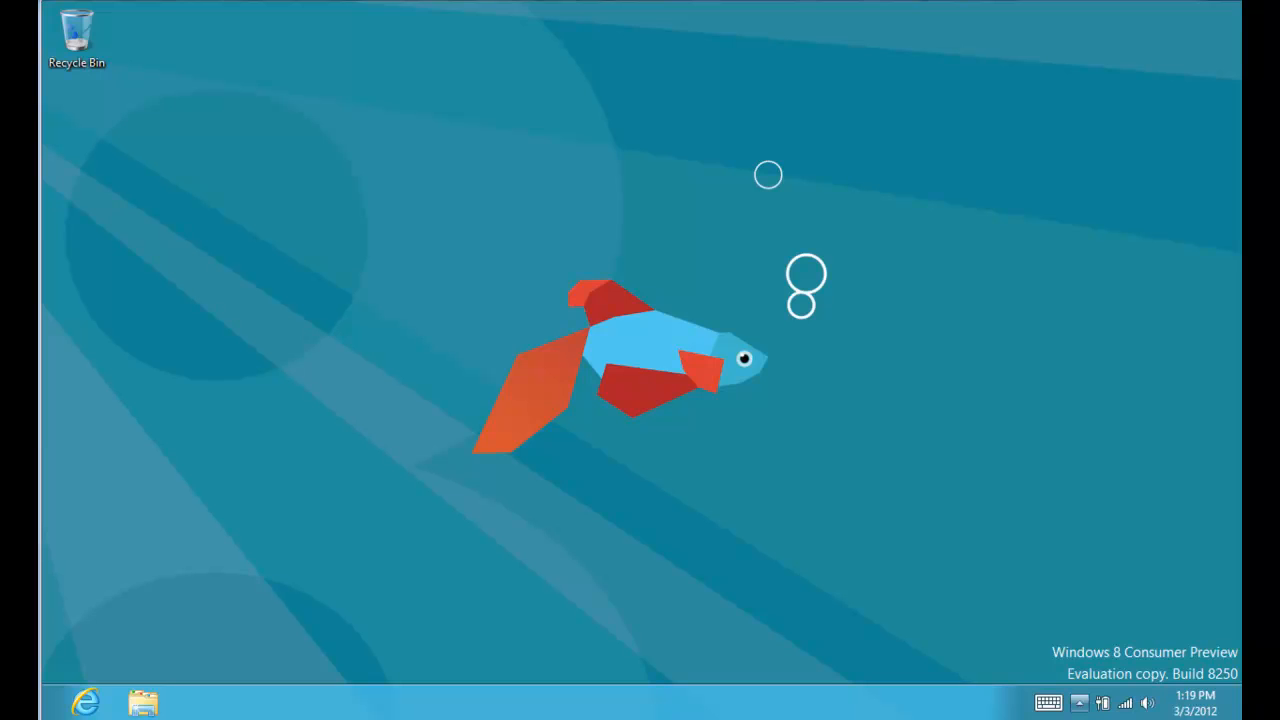
pyautogui.moveTo(505, 604)
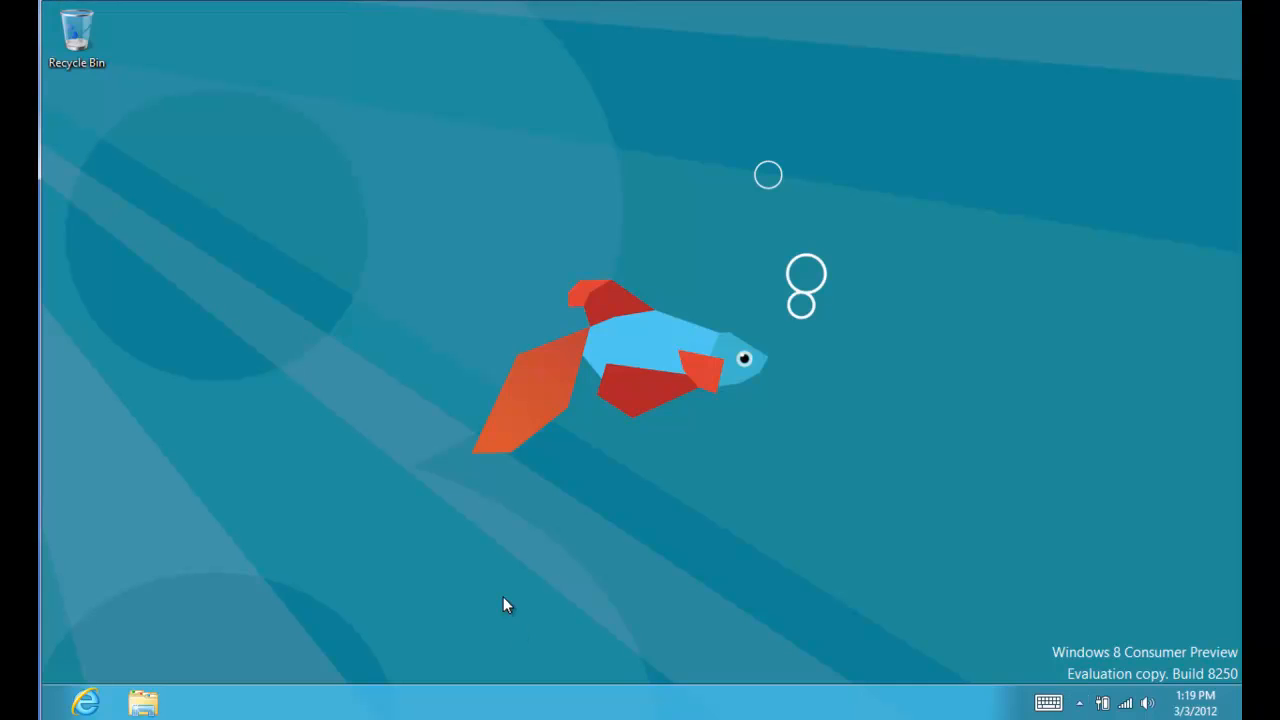
# Return to the Start screen and begin searching for Notepad.
pyautogui.press('Super')
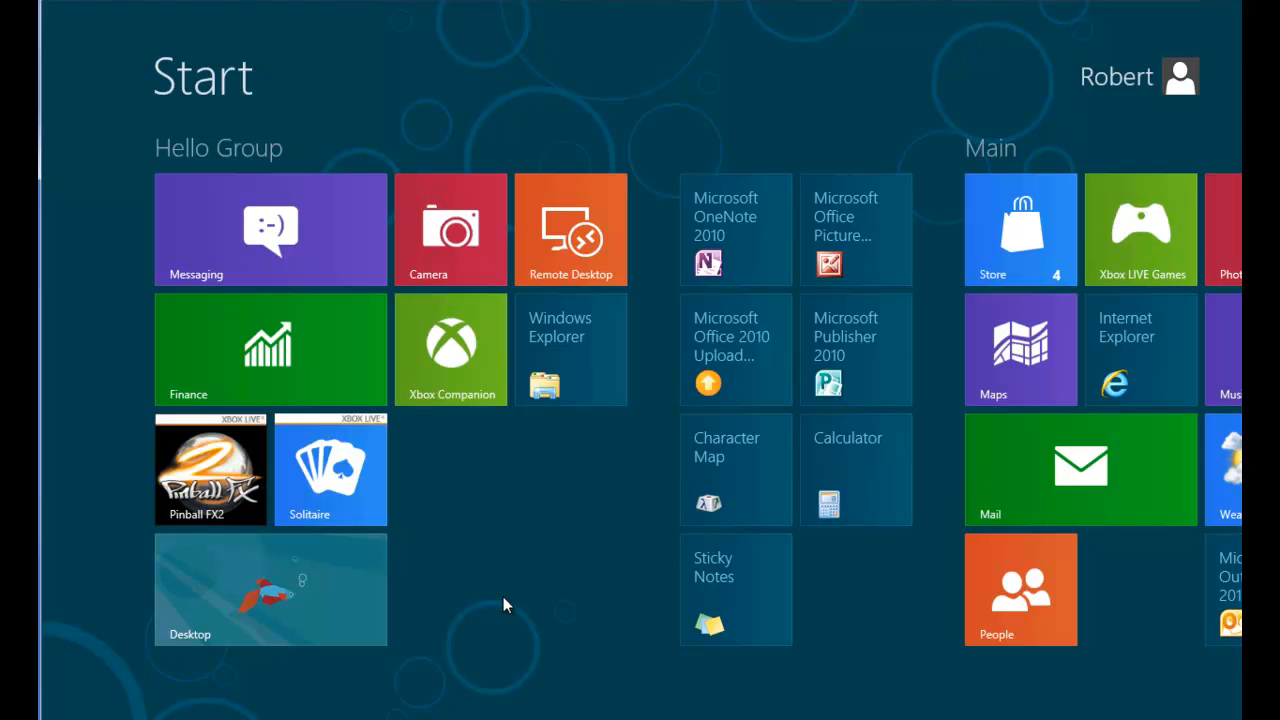
pyautogui.write('no')
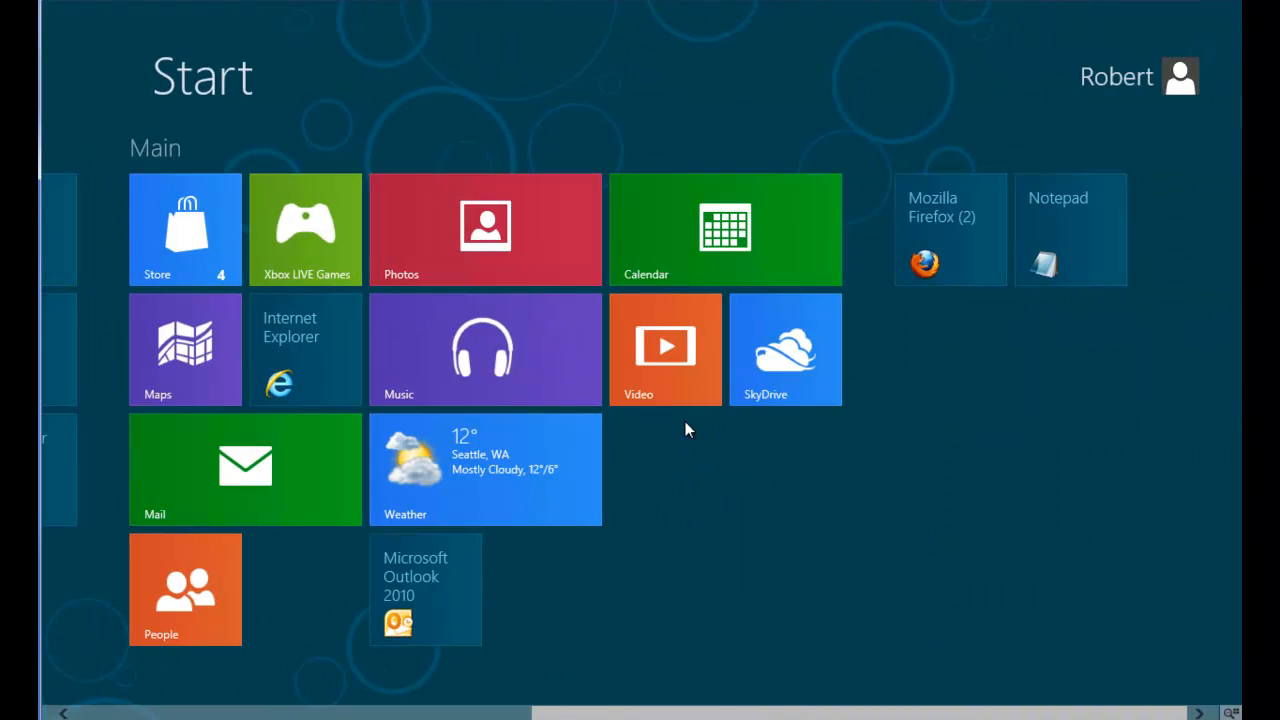
pyautogui.moveTo(1040, 245)
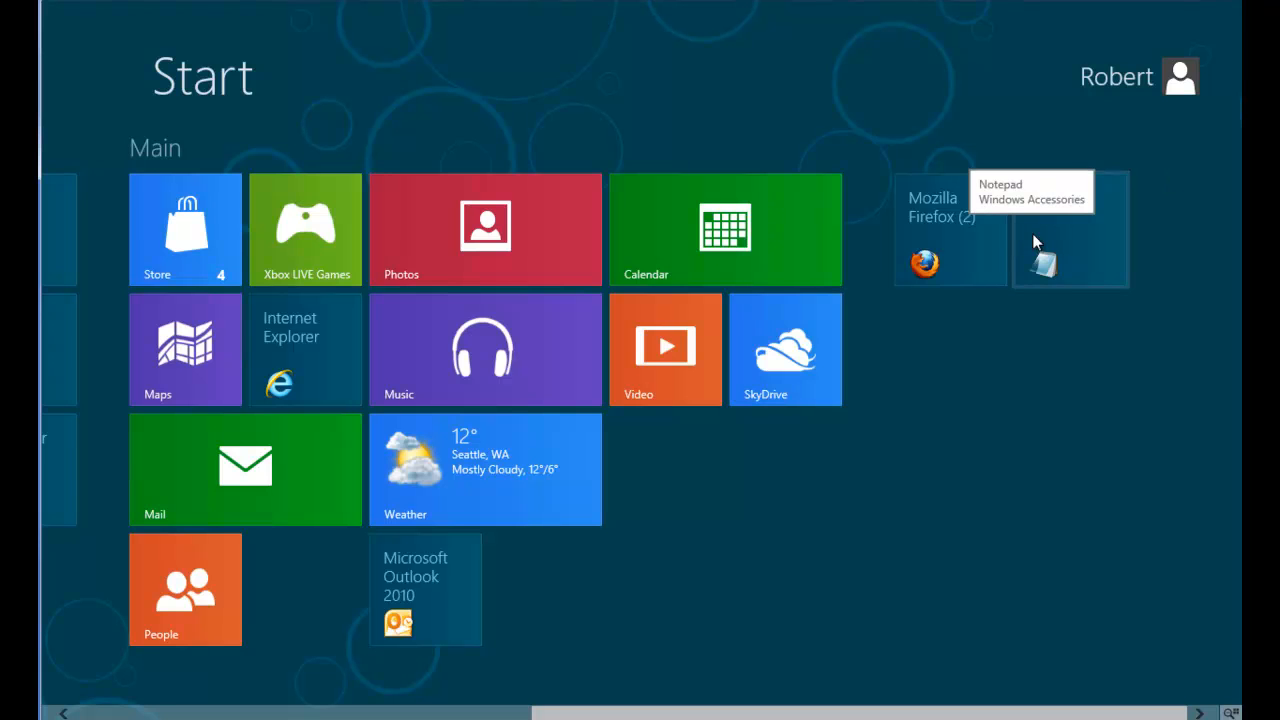